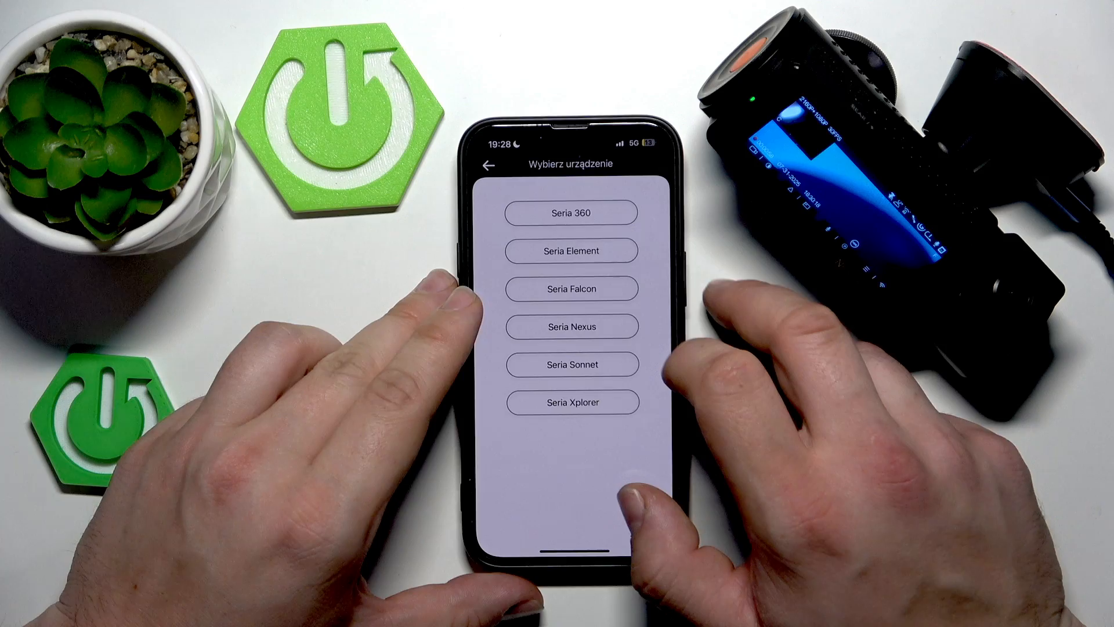
- Pick the N4 Pro from the Seria Nexus dashcam series to start its Wi-Fi pairing guide
click(570, 326)
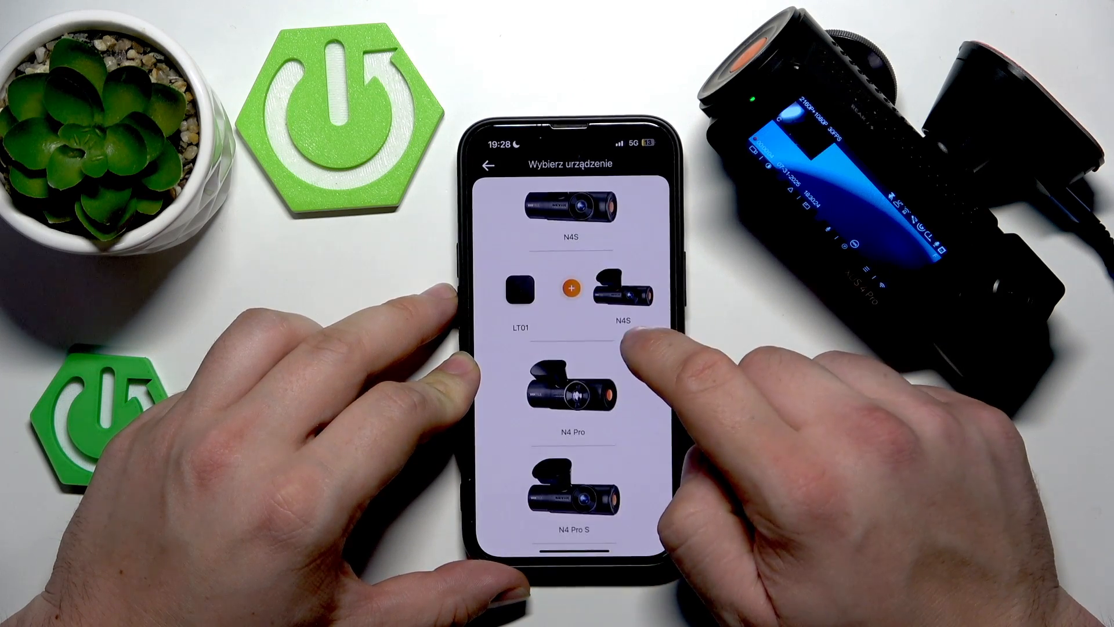
click(618, 295)
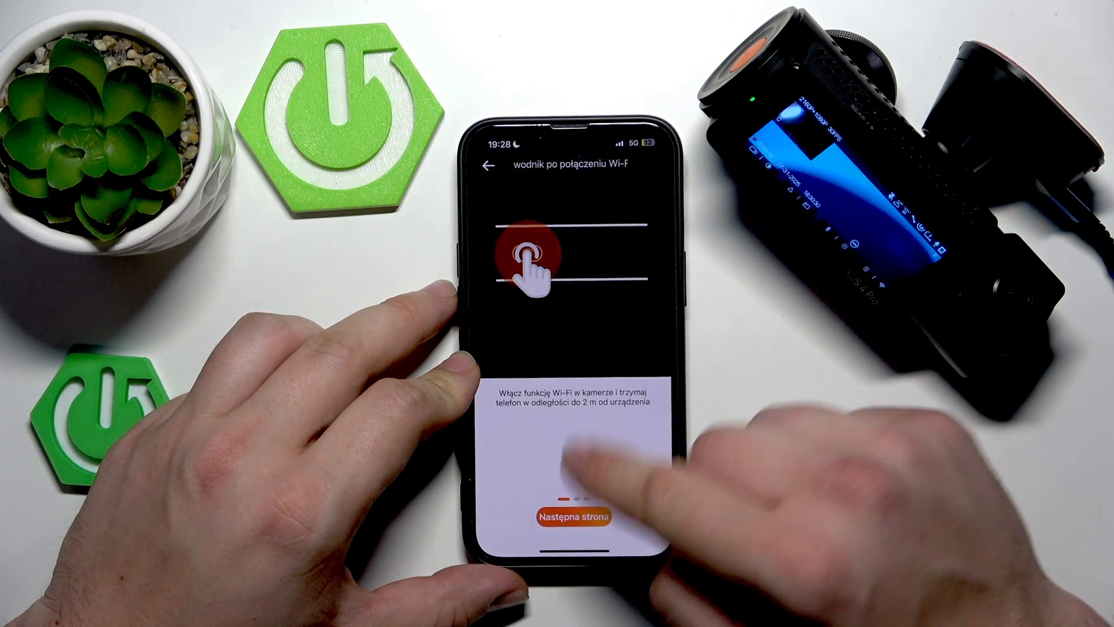
click(573, 516)
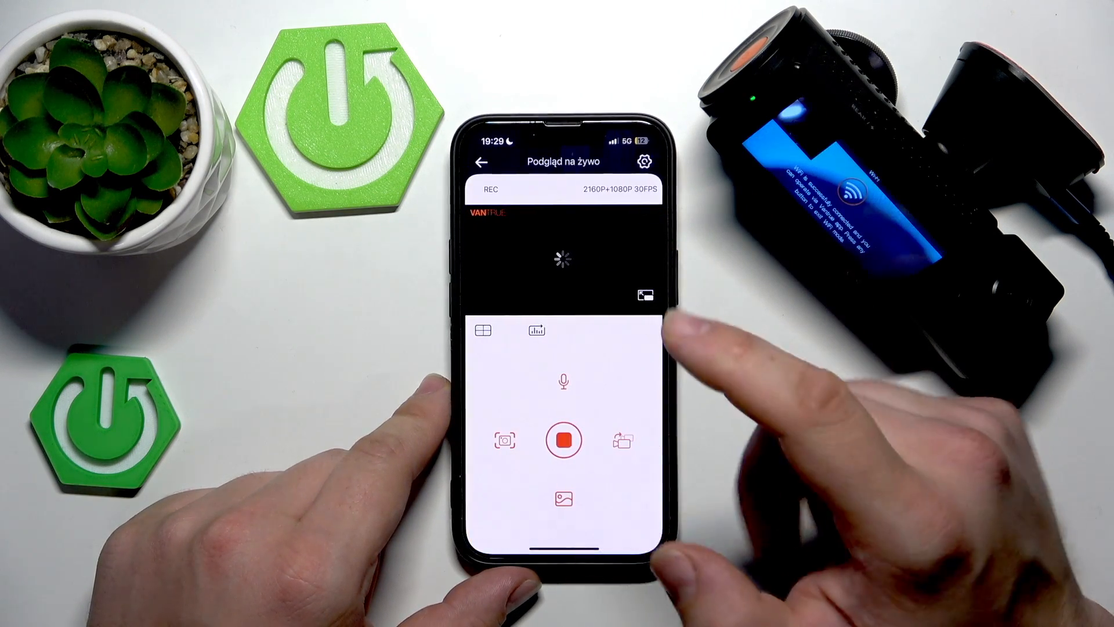
- Return to Vantrue and open the Podgląd na żywo live view from the N4 Pro
click(561, 440)
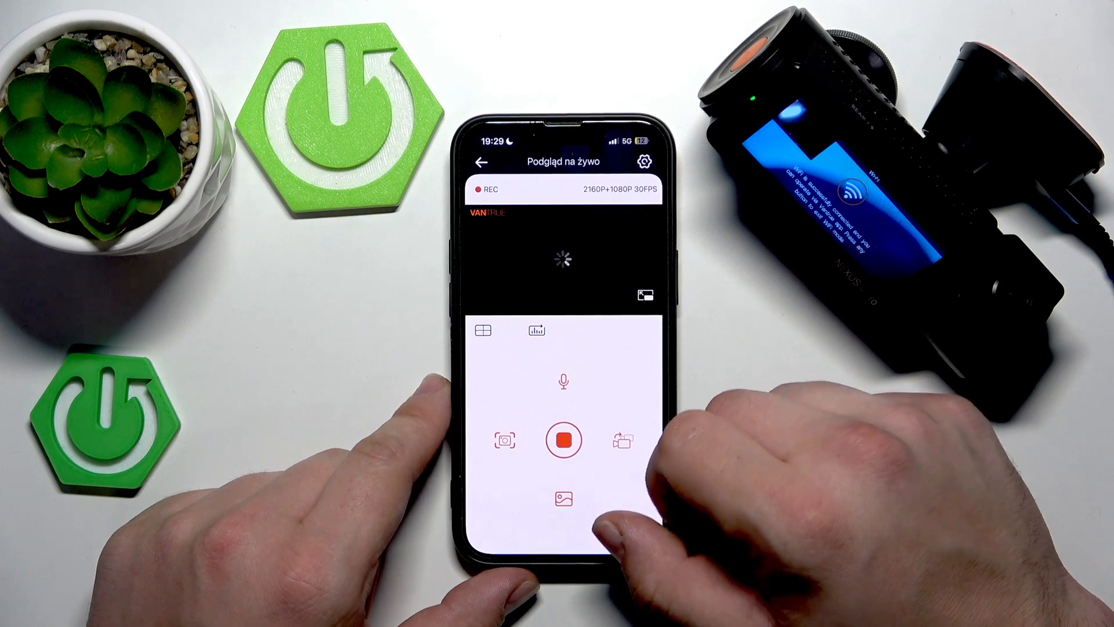